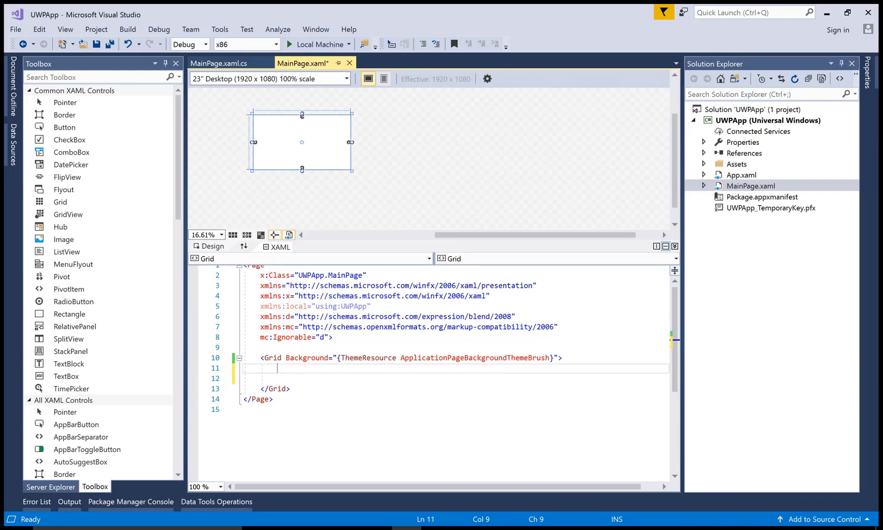
Step: Add a StackPanel named st1 with margin 50 and vertical orientation
{"action": "type", "text": "<stackPanel x:Name=\""}
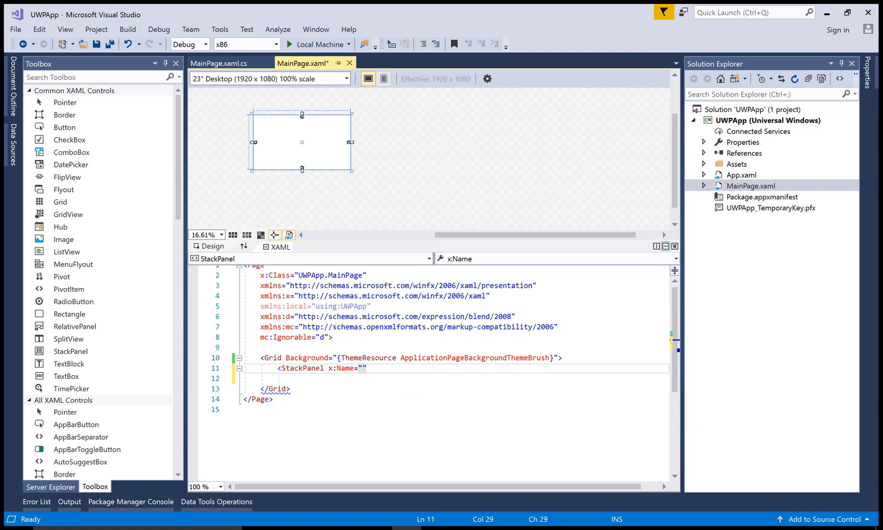
{"action": "type", "text": "st1"}
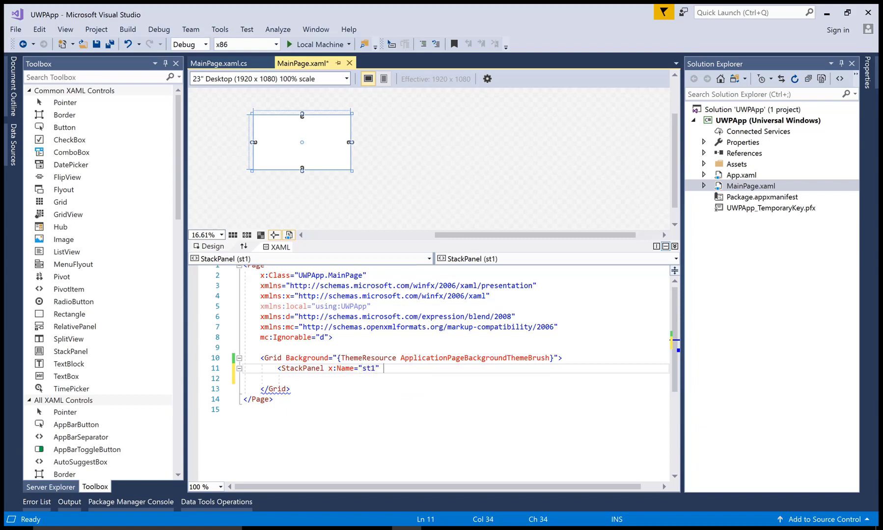
{"action": "type", "text": "mar"}
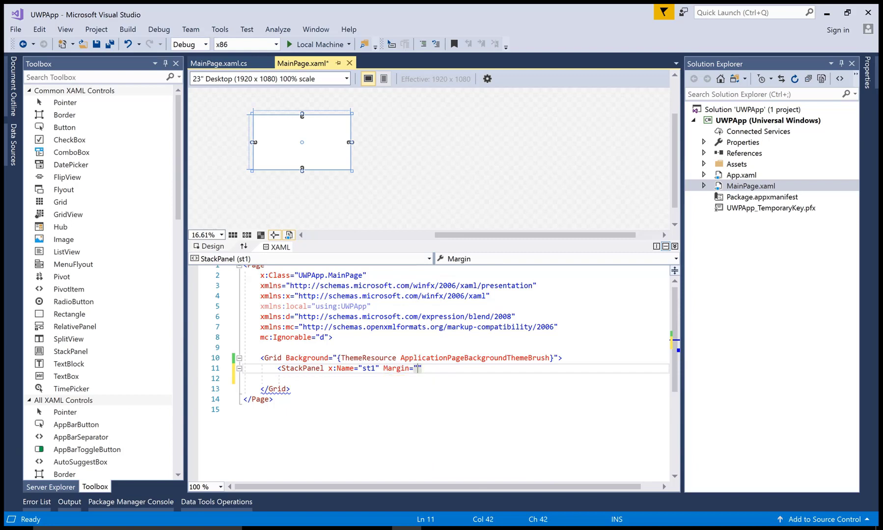
{"action": "type", "text": "5"}
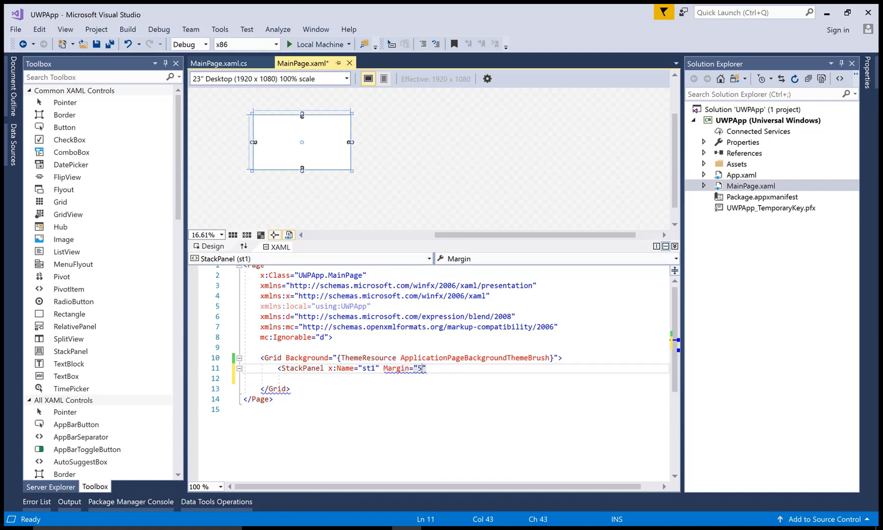
{"action": "type", "text": "0"}
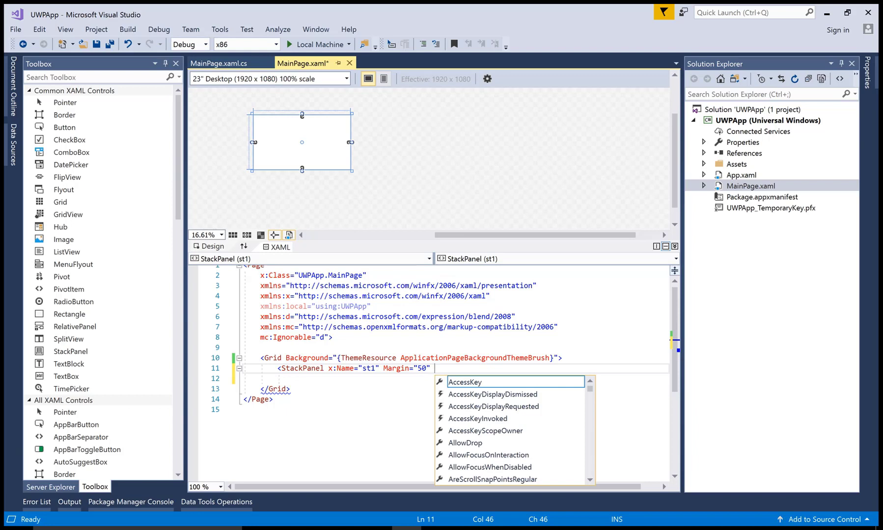
{"action": "type", "text": "ori"}
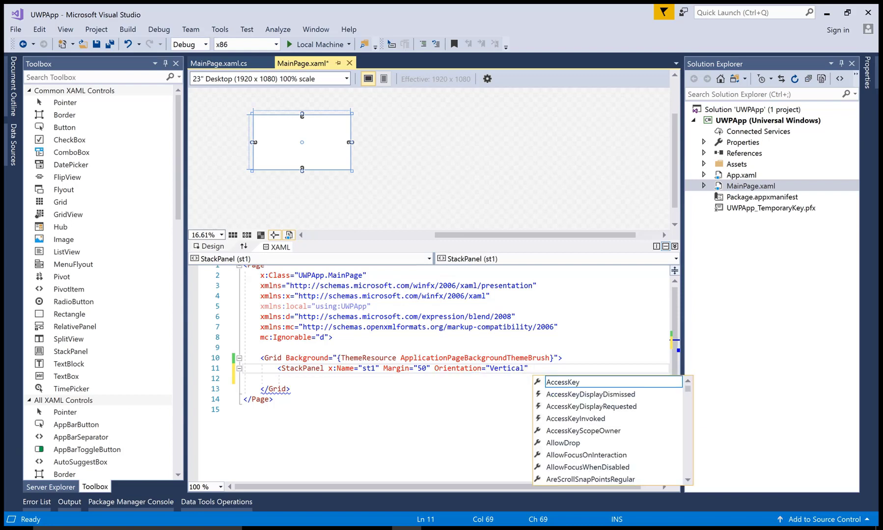
Step: Give the StackPanel an AliceBlue background and padding of 40
{"action": "type", "text": "Background=\""}
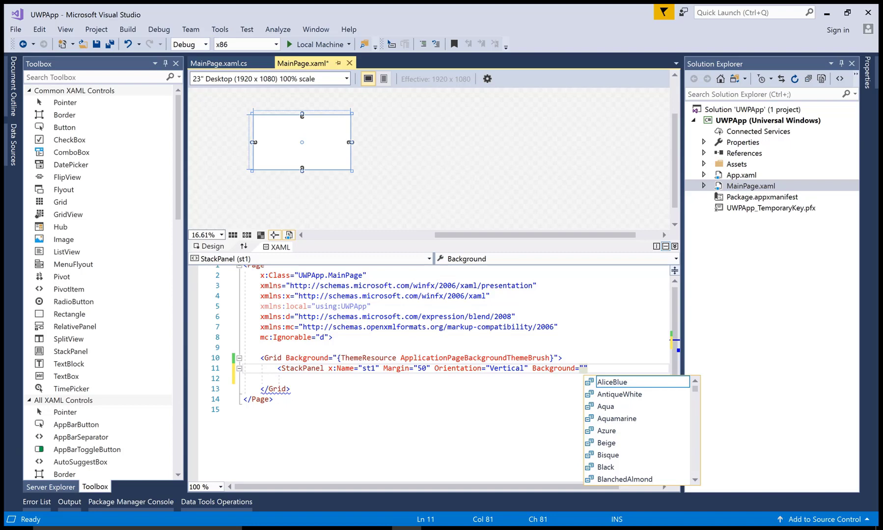
{"action": "left_click", "coordinate": [611, 382]}
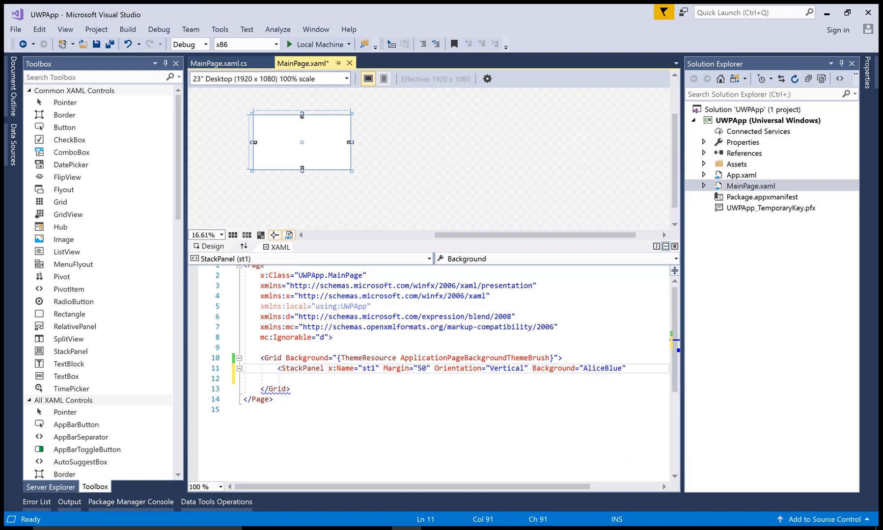
{"action": "type", "text": "pad"}
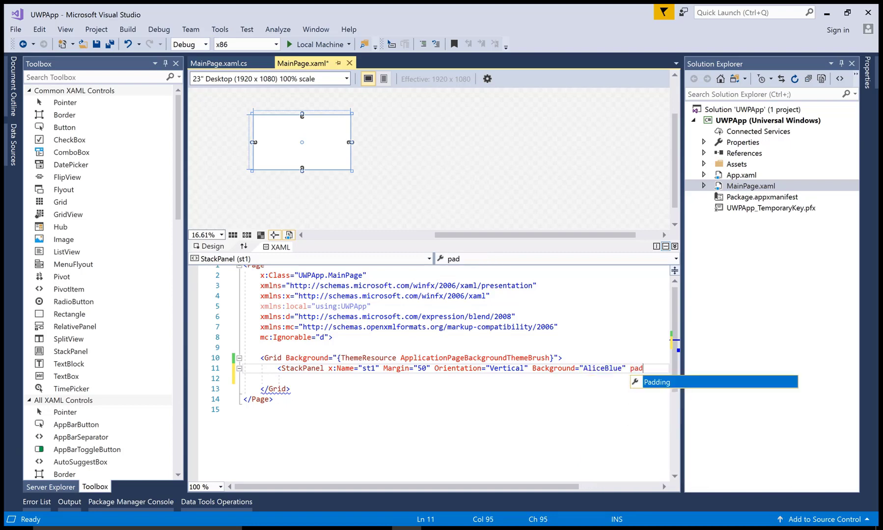
{"action": "key", "text": "Tab"}
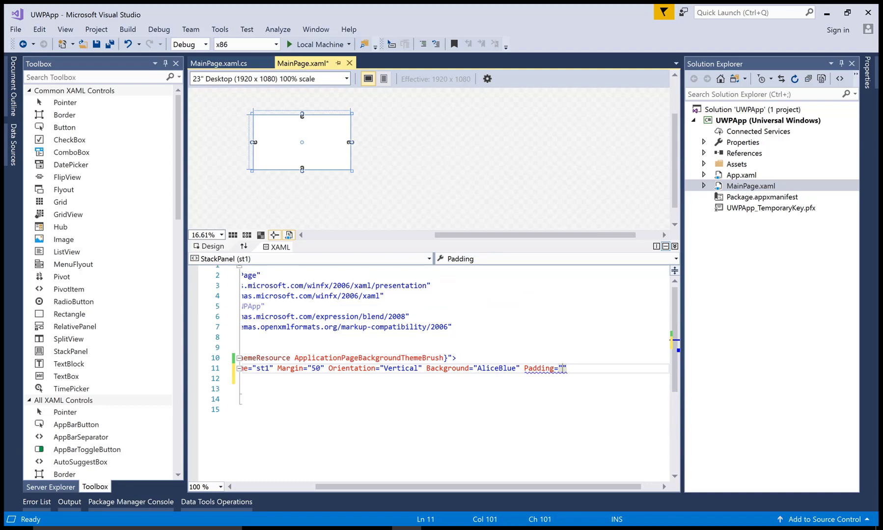
{"action": "type", "text": "40"}
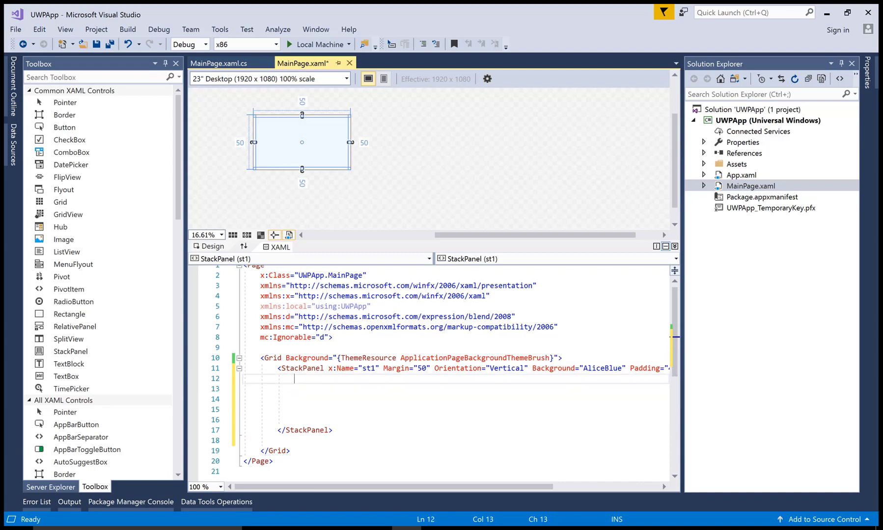
Step: Add a TextBlock named tx1 with WrapWholeWords text wrapping inside the StackPanel
{"action": "type", "text": "<"}
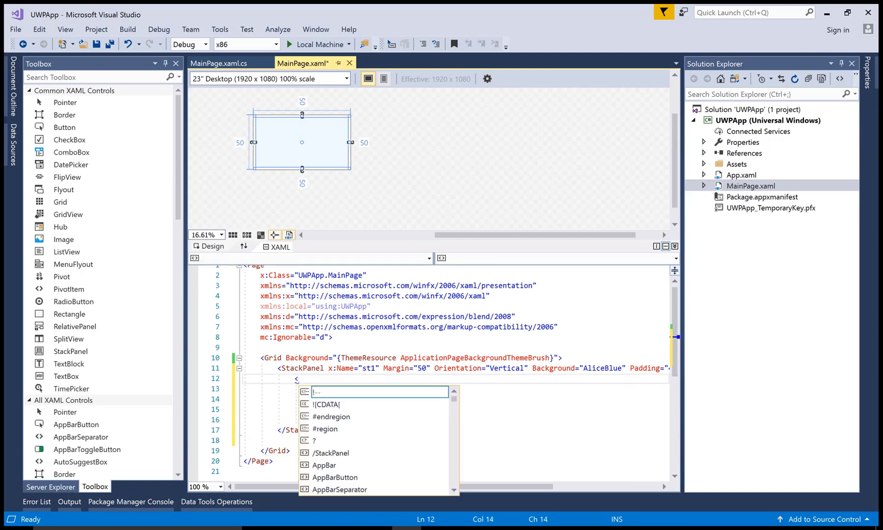
{"action": "type", "text": "TextBlock"}
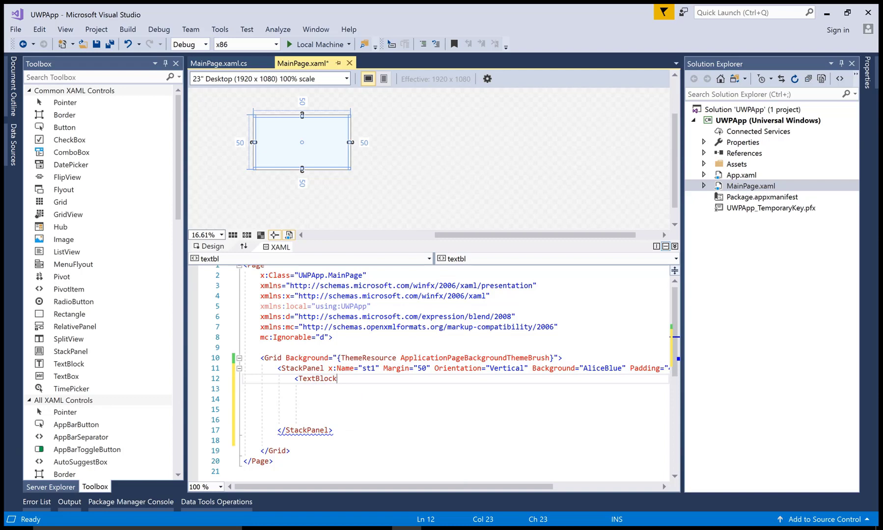
{"action": "type", "text": "\" \""}
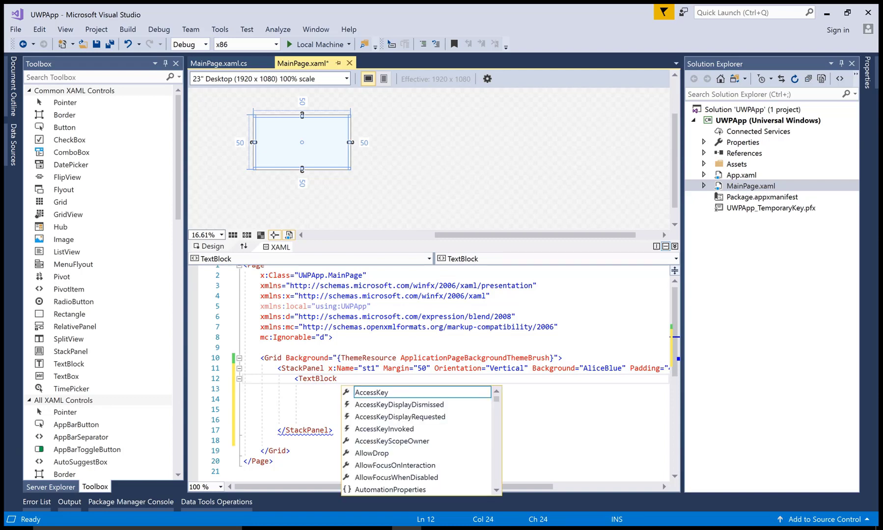
{"action": "type", "text": "x:Name=\""}
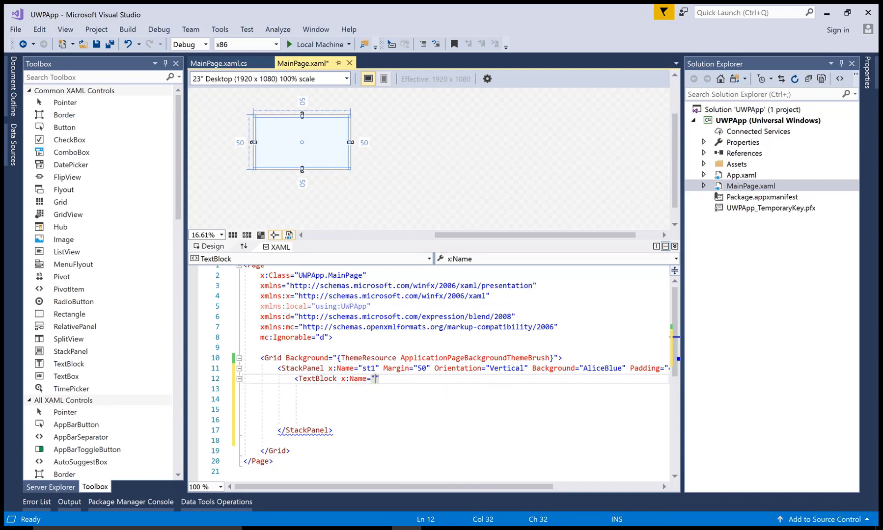
{"action": "type", "text": "tz"}
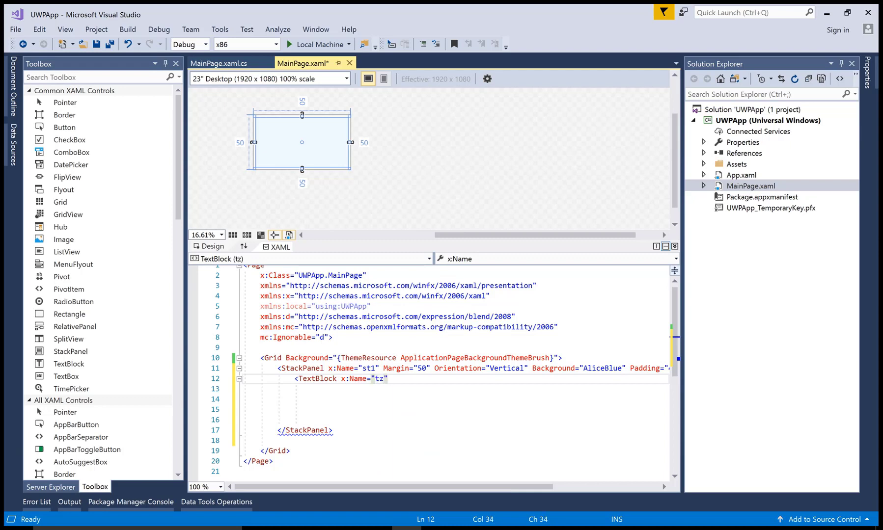
{"action": "type", "text": "x1"}
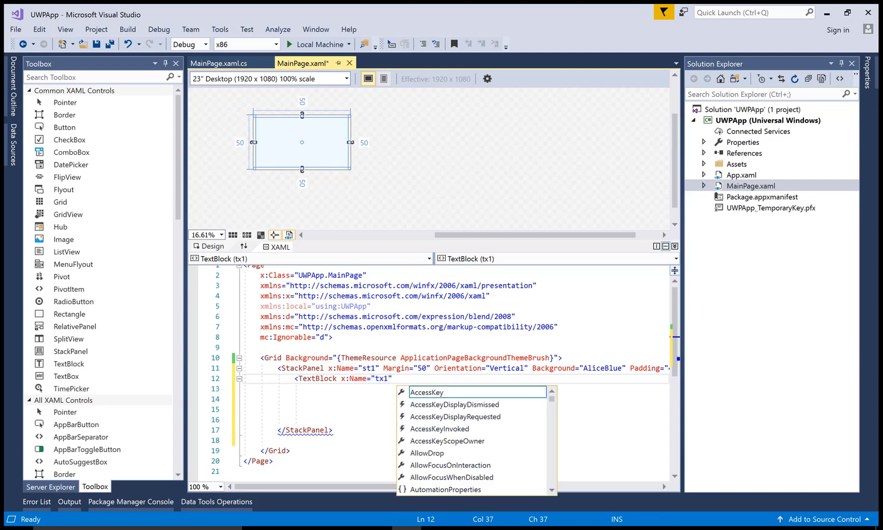
{"action": "type", "text": "textwr"}
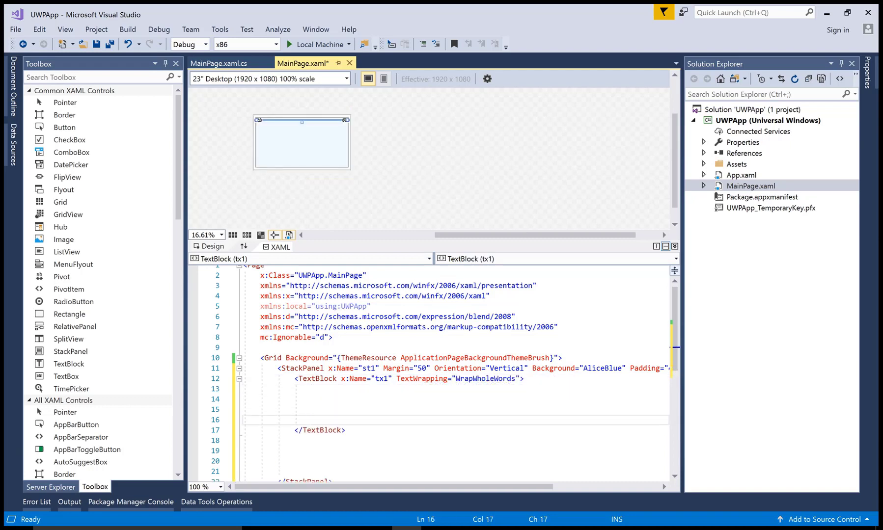
Step: Insert an empty Span element inside the TextBlock
{"action": "left_click", "coordinate": [310, 388]}
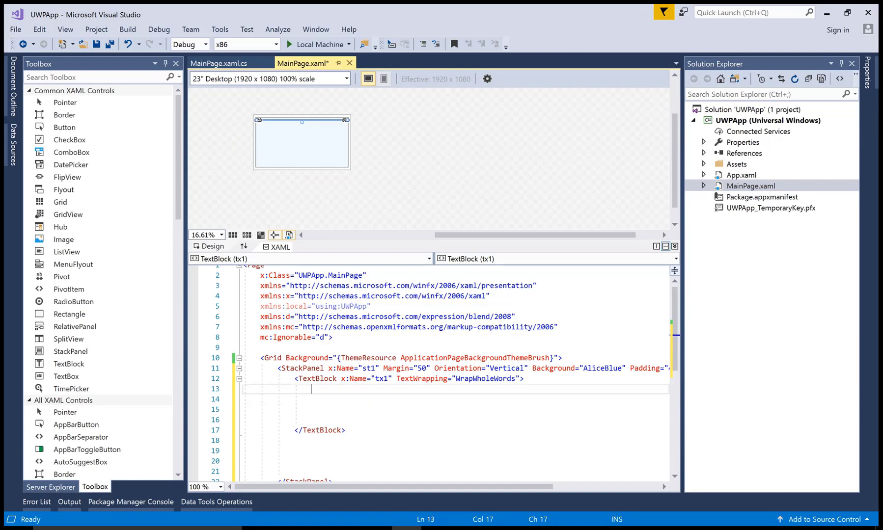
{"action": "type", "text": "<"}
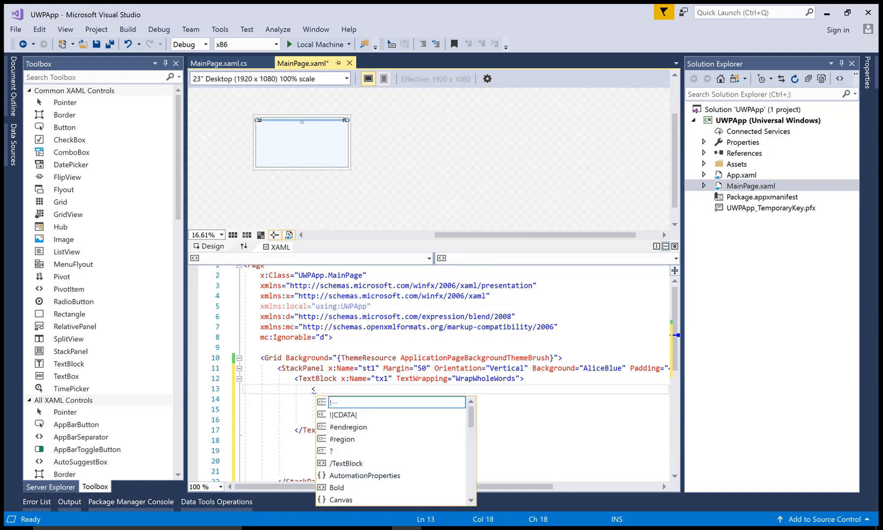
{"action": "type", "text": "spa"}
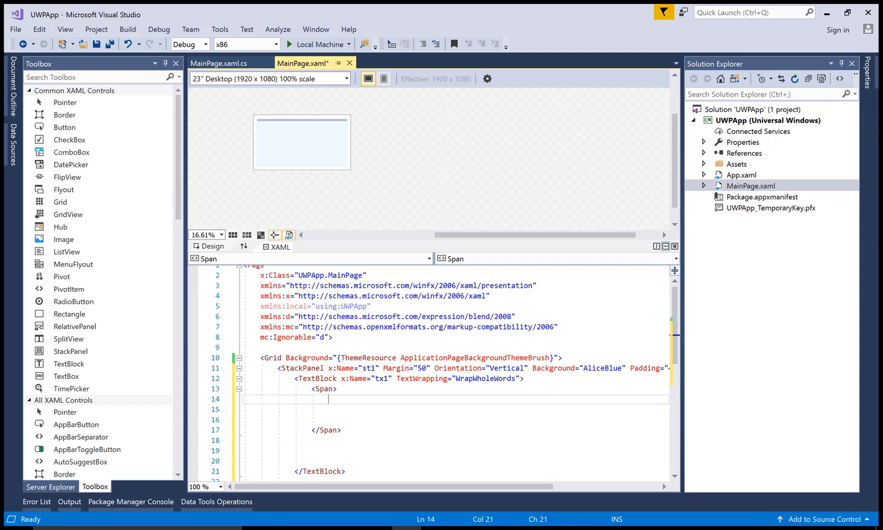
{"action": "type", "text": "<"}
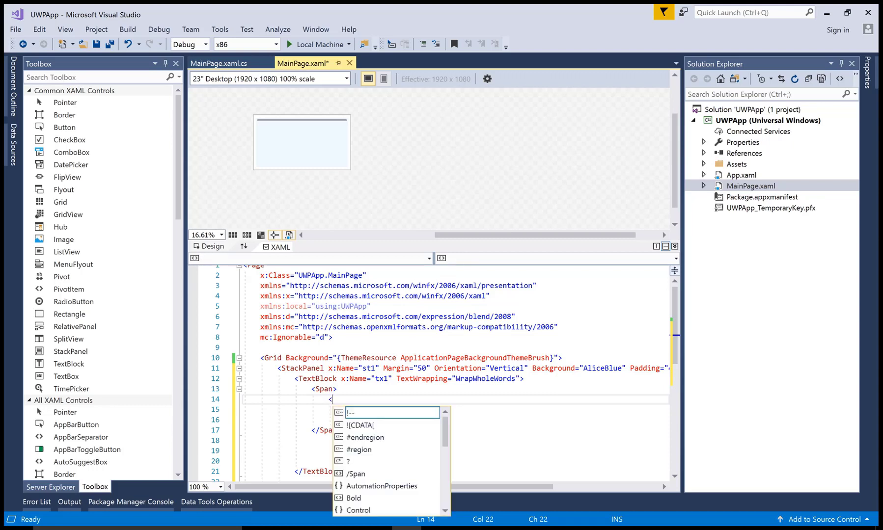
{"action": "type", "text": "Hyperlink"}
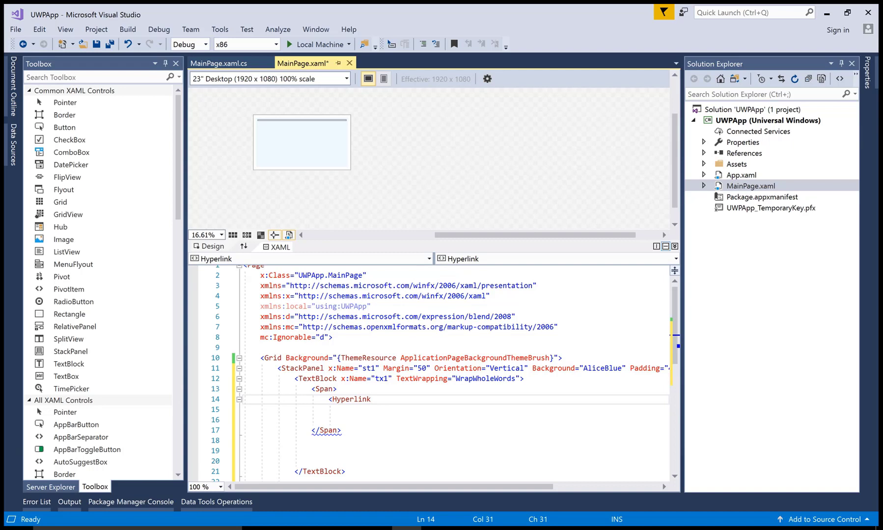
{"action": "type", "text": "></Hyperlink>"}
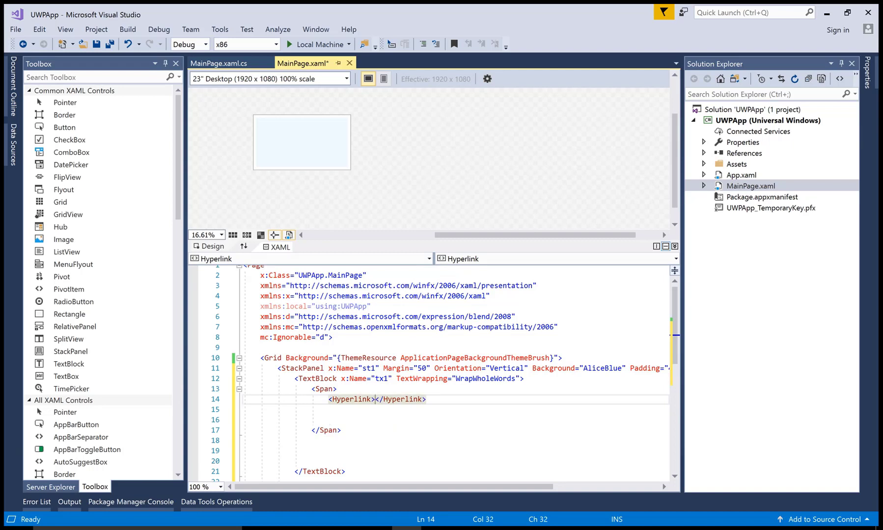
{"action": "type", "text": "A"}
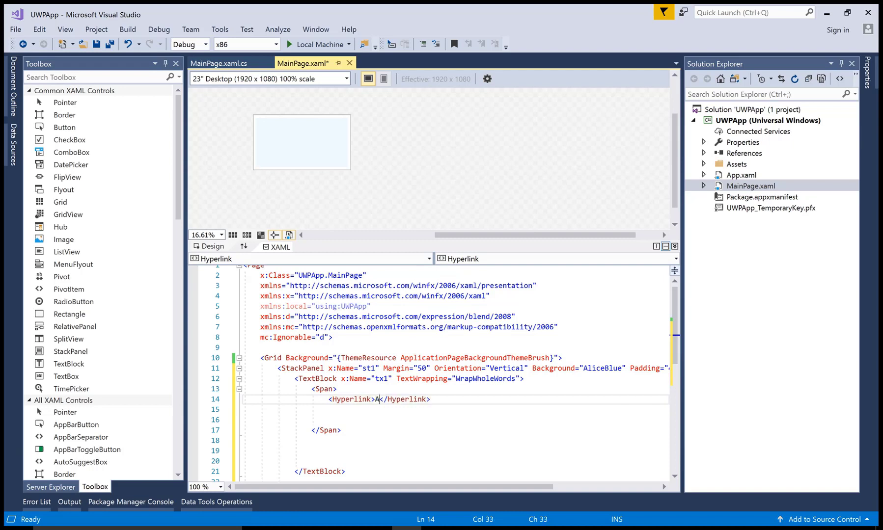
{"action": "type", "text": "SP.NET"}
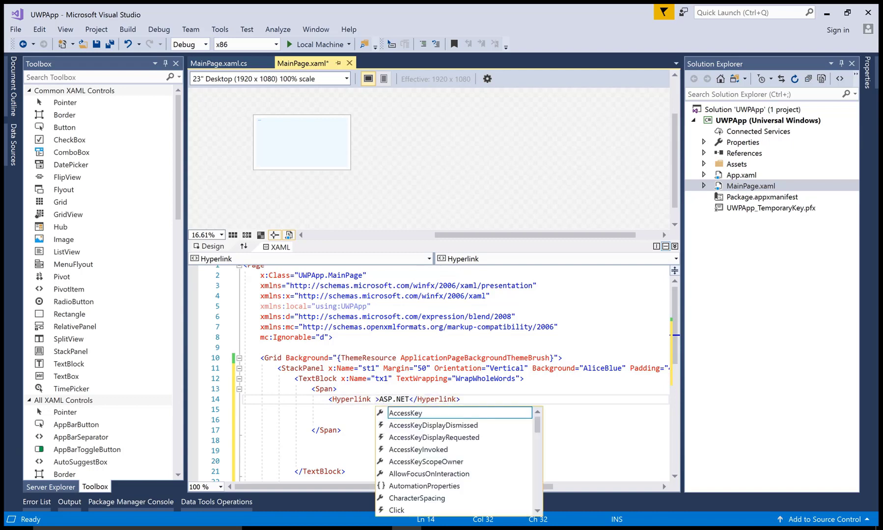
{"action": "type", "text": "navi"}
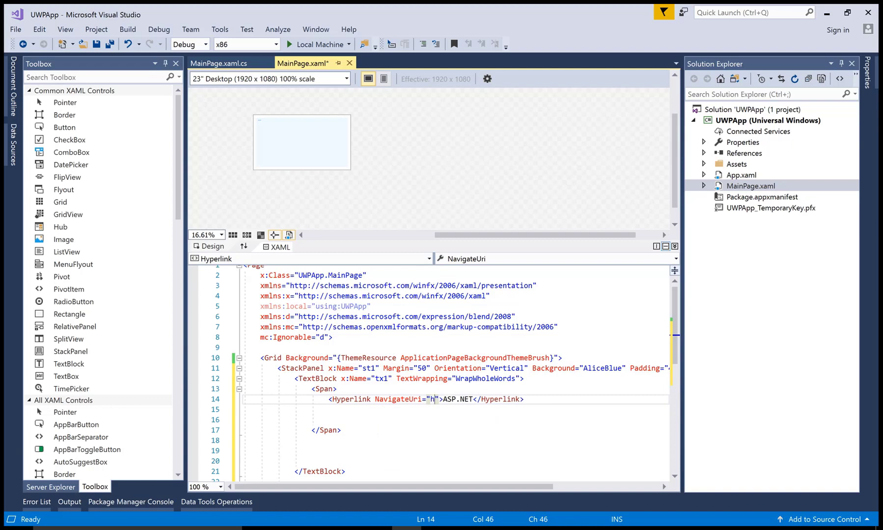
{"action": "type", "text": "ttps://asp"}
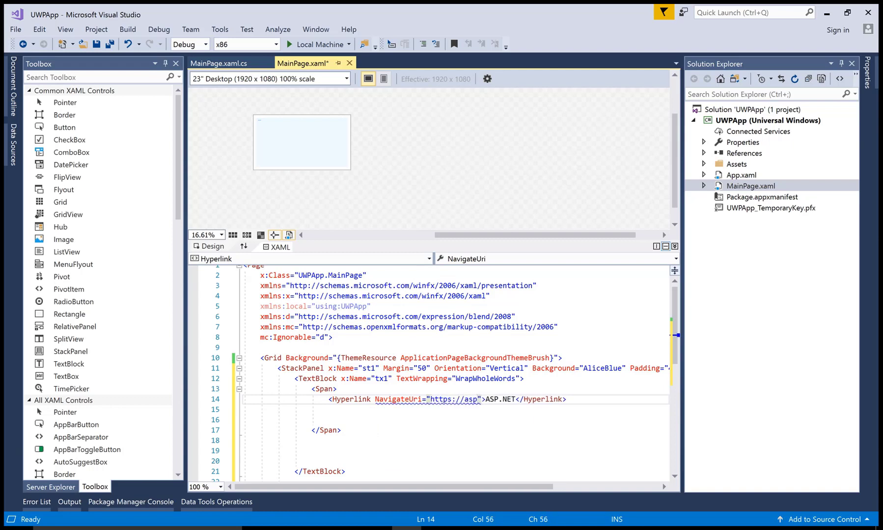
{"action": "type", "text": ".net"}
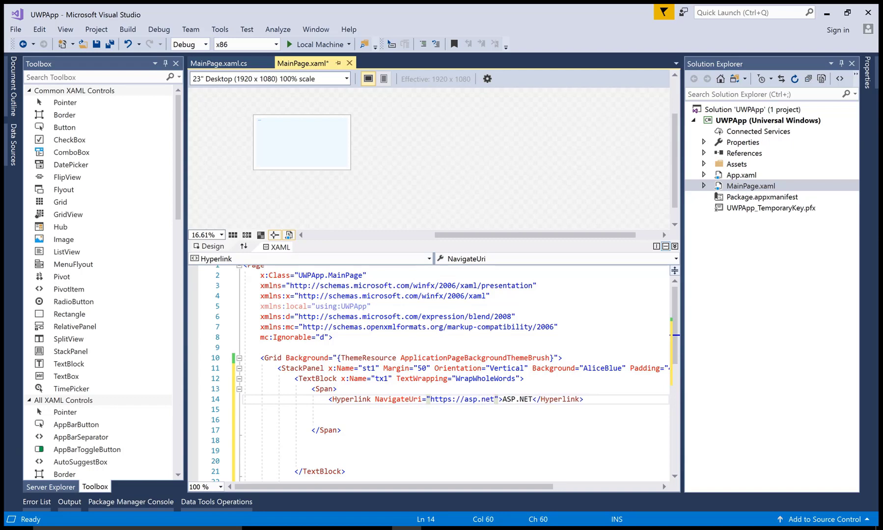
Step: Add a Run reading 'Developed By Microsoft' after the hyperlink
{"action": "type", "text": "<run"}
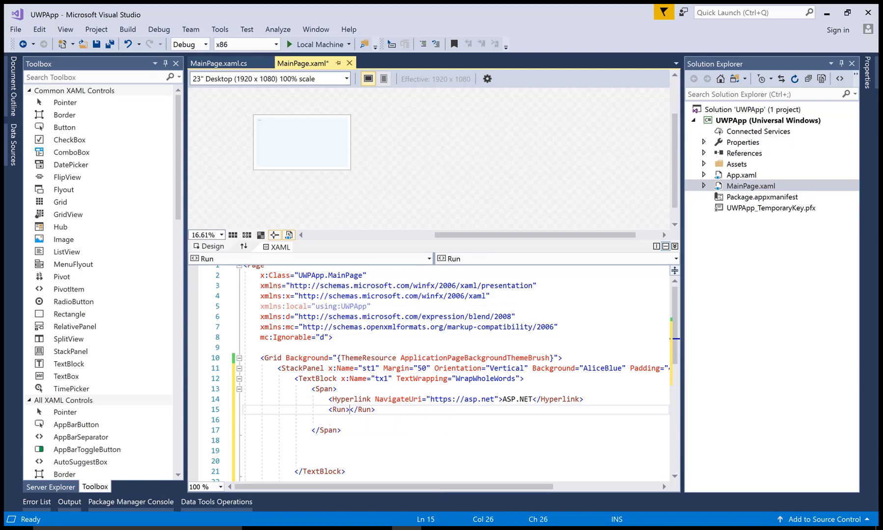
{"action": "type", "text": "Dev"}
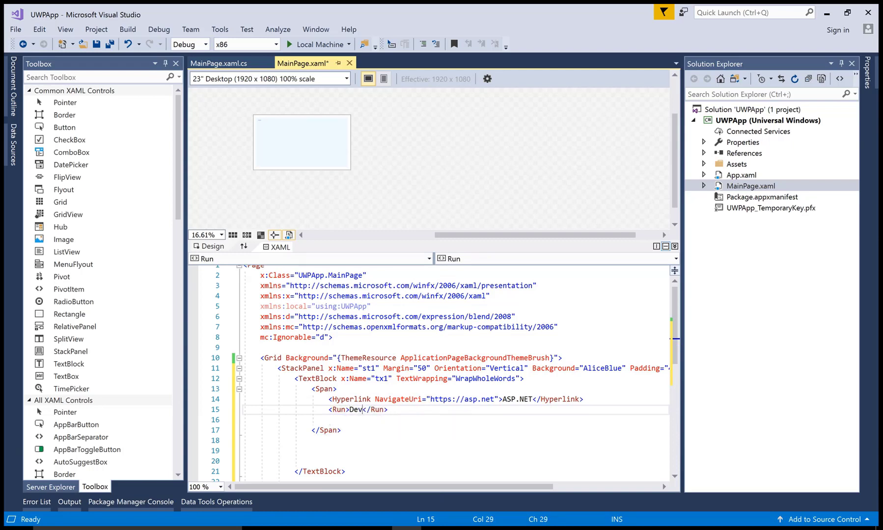
{"action": "type", "text": "elopeed"}
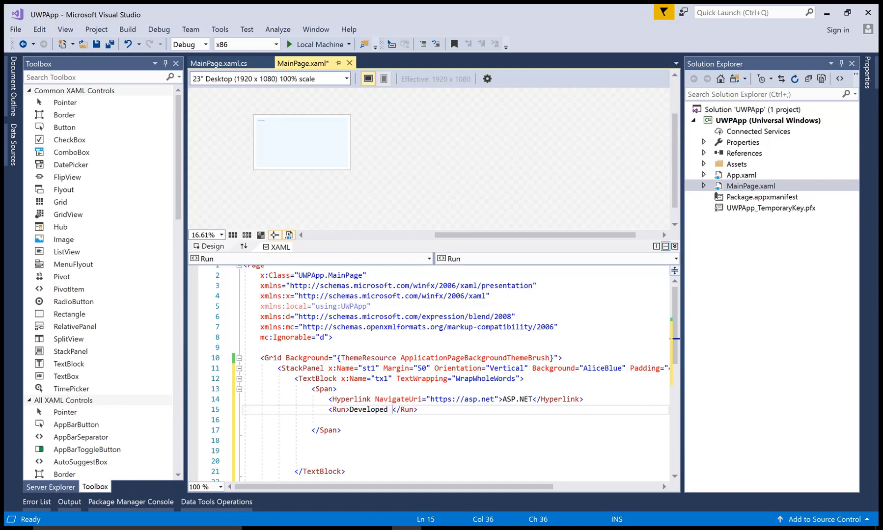
{"action": "type", "text": "By"}
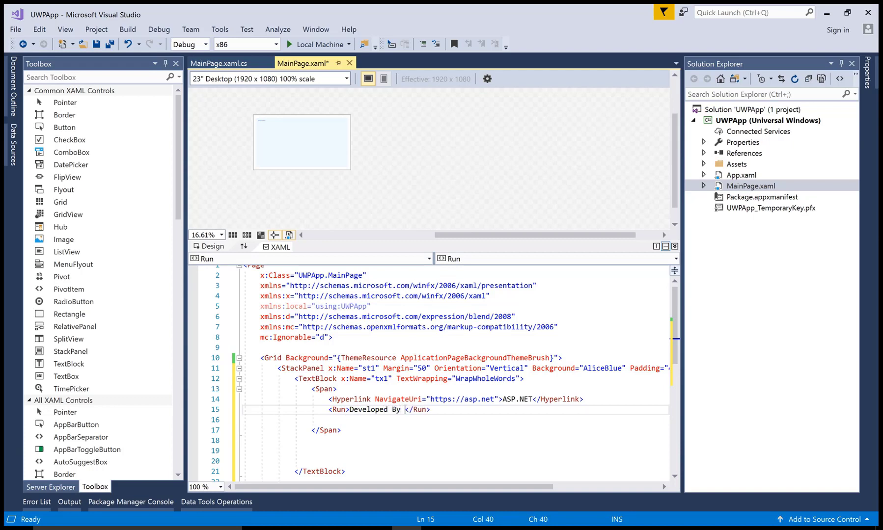
{"action": "type", "text": "Microsoft"}
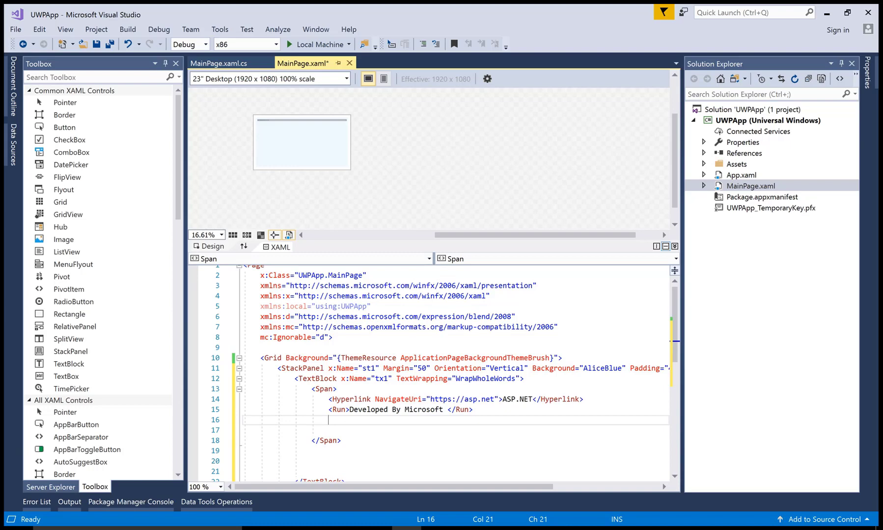
{"action": "type", "text": "h"}
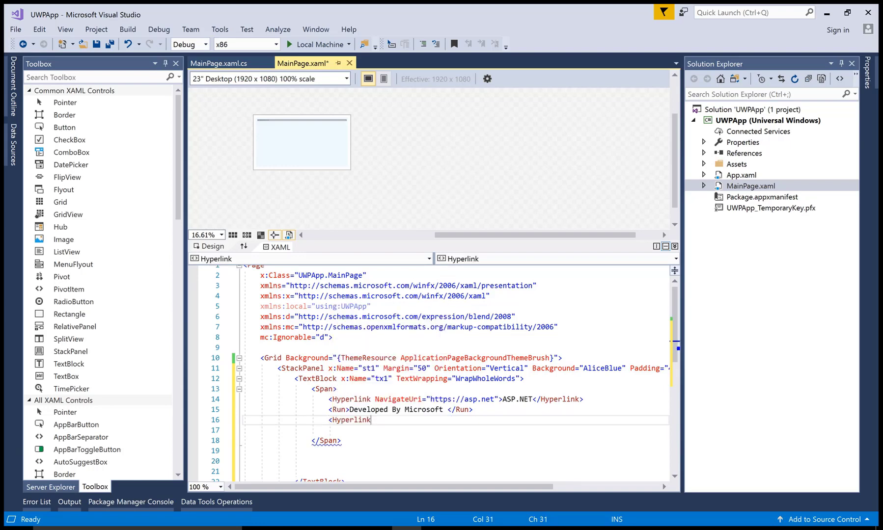
{"action": "type", "text": "nav"}
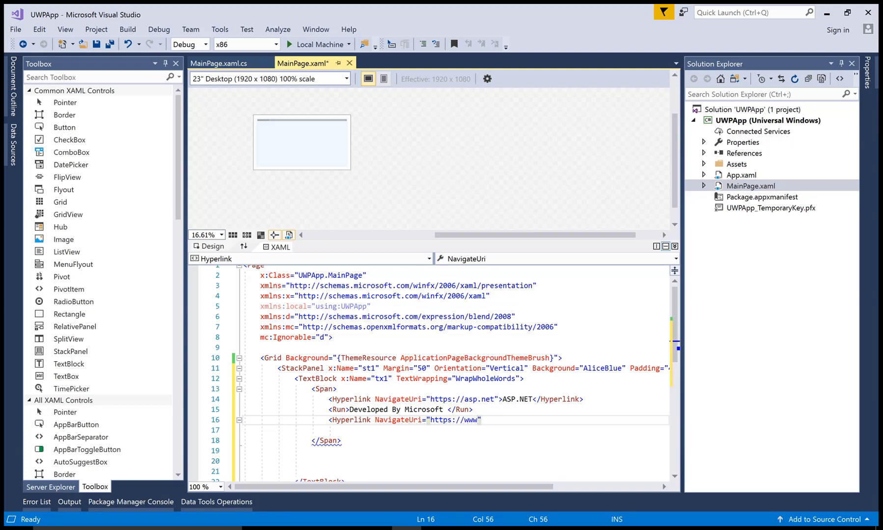
{"action": "type", "text": "oracle.com"}
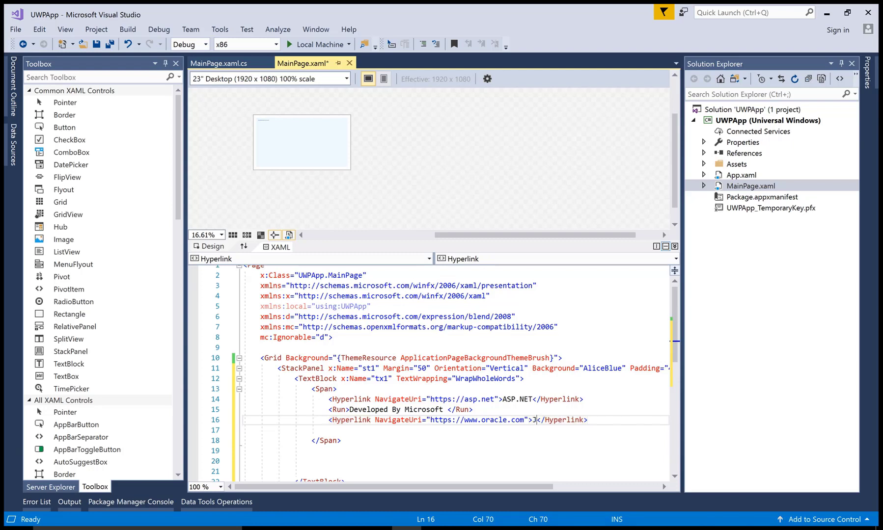
{"action": "type", "text": "ava"}
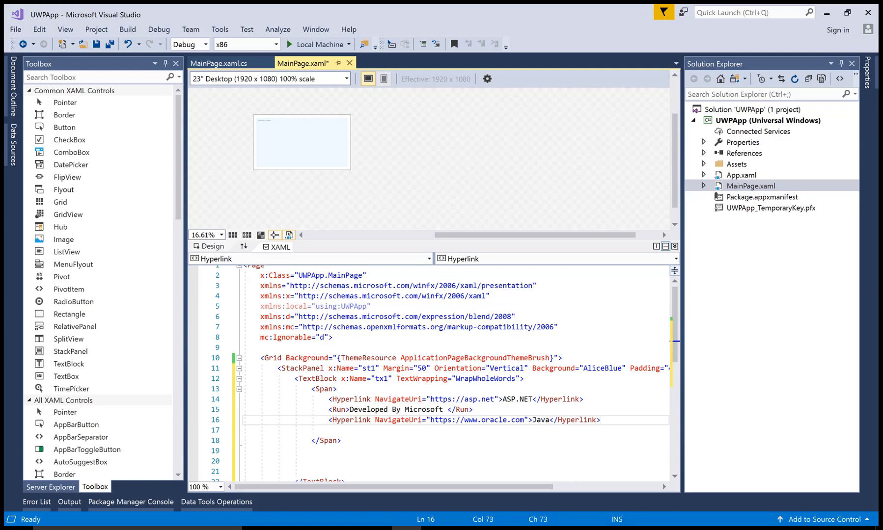
Step: Add a Run reading 'Developed By Sun MicroSystem' and save MainPage.xaml
{"action": "type", "text": "<"}
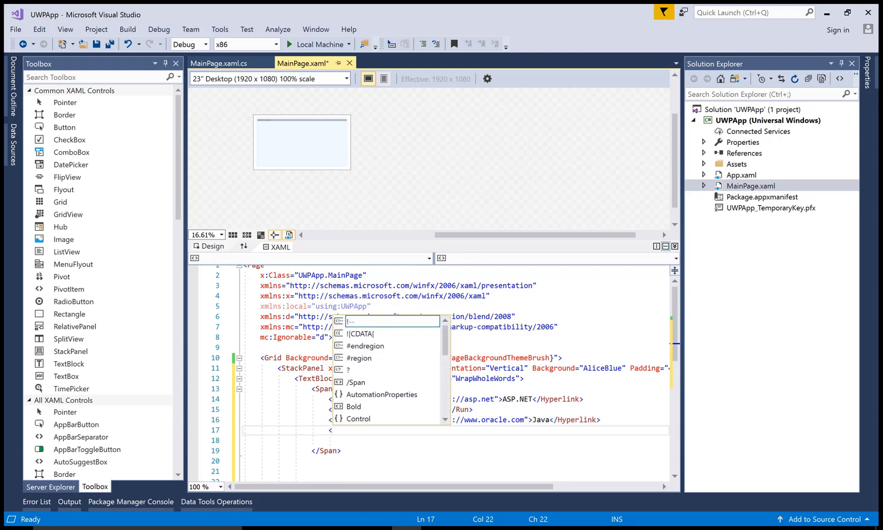
{"action": "type", "text": "run"}
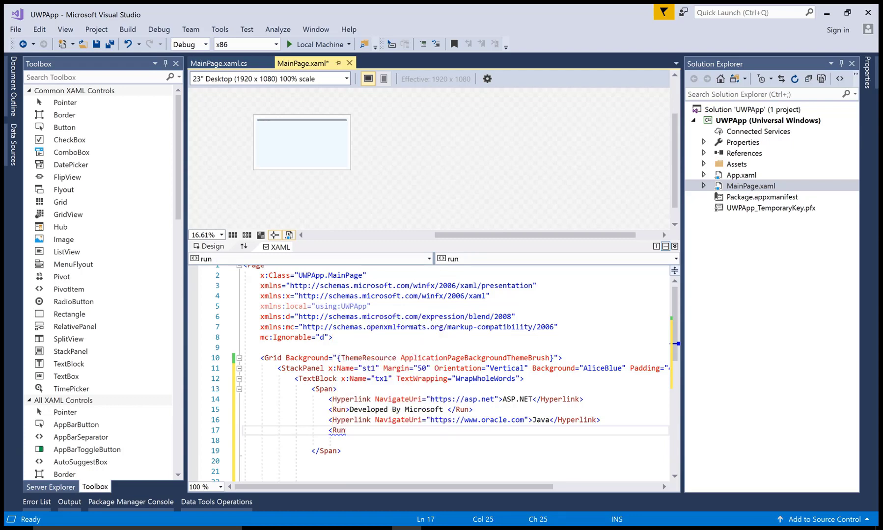
{"action": "type", "text": "Devel</Run>"}
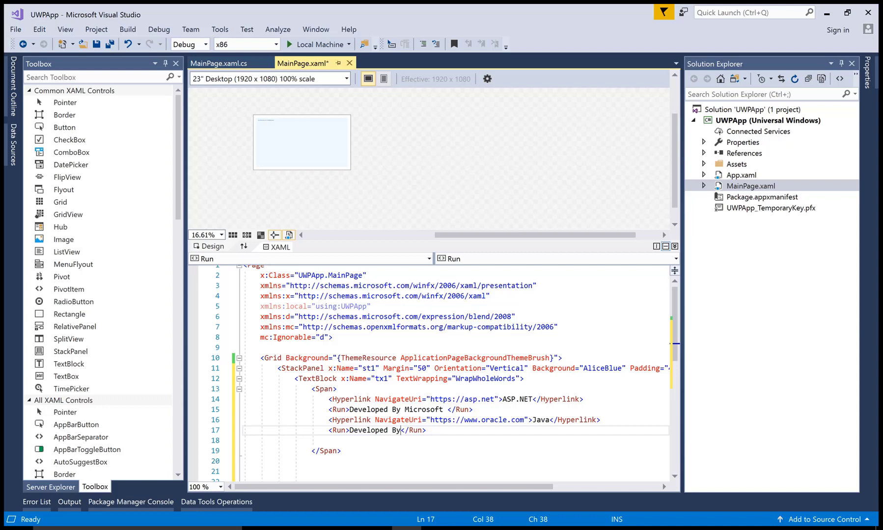
{"action": "type", "text": "Sun MicroSust"}
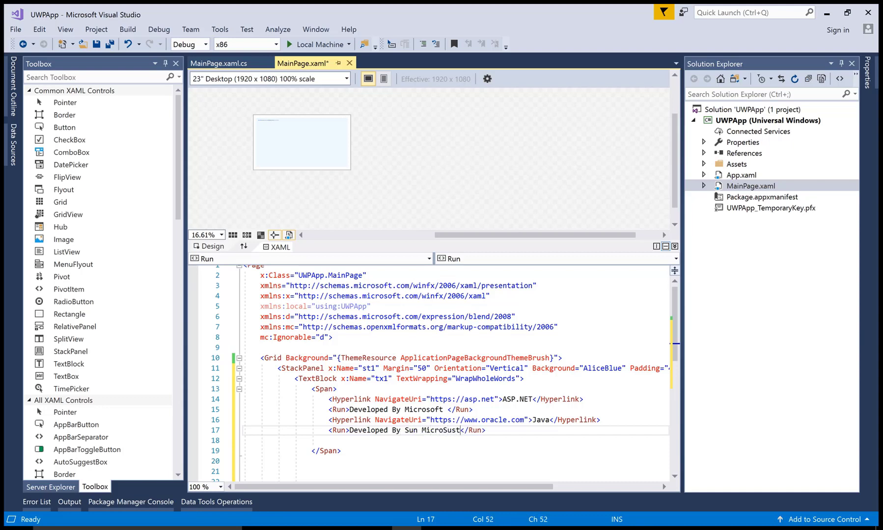
{"action": "type", "text": "em"}
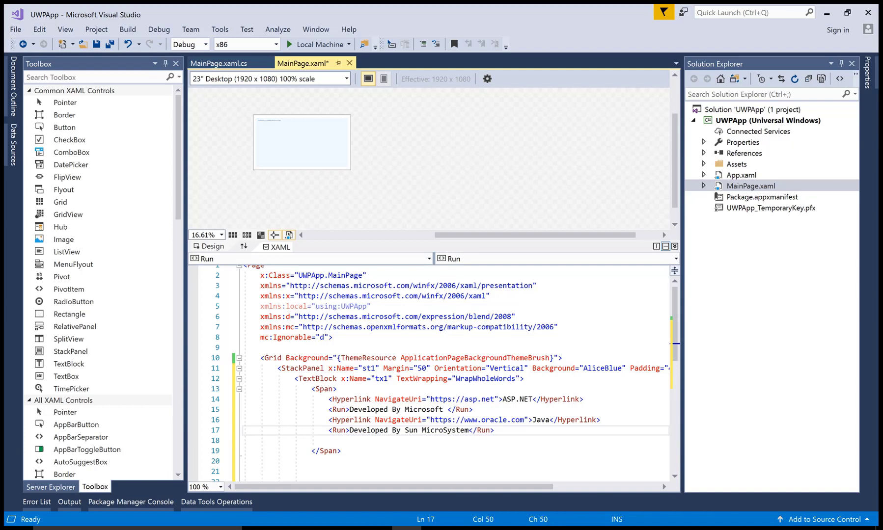
{"action": "left_click", "coordinate": [325, 388]}
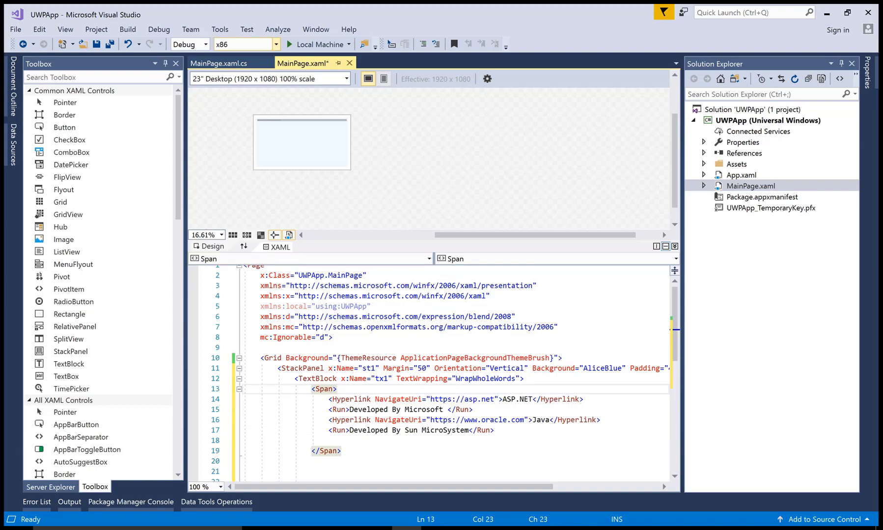
{"action": "key", "text": "ctrl+s"}
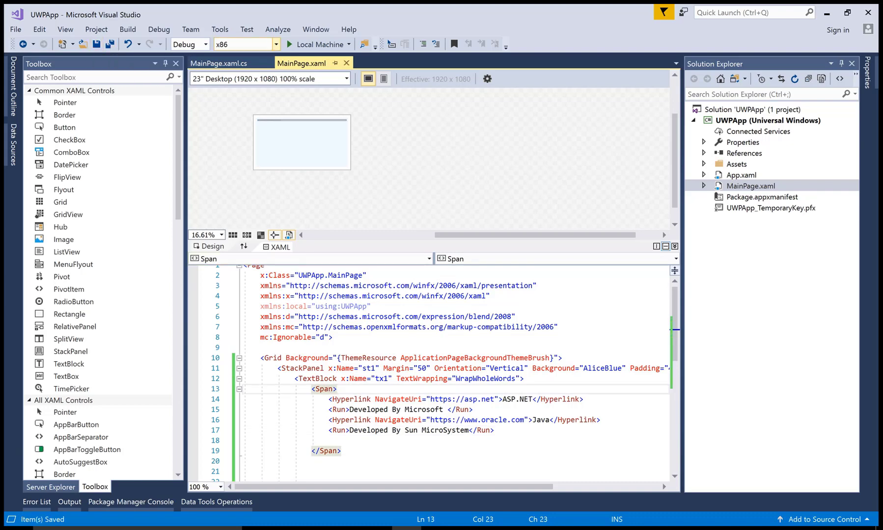